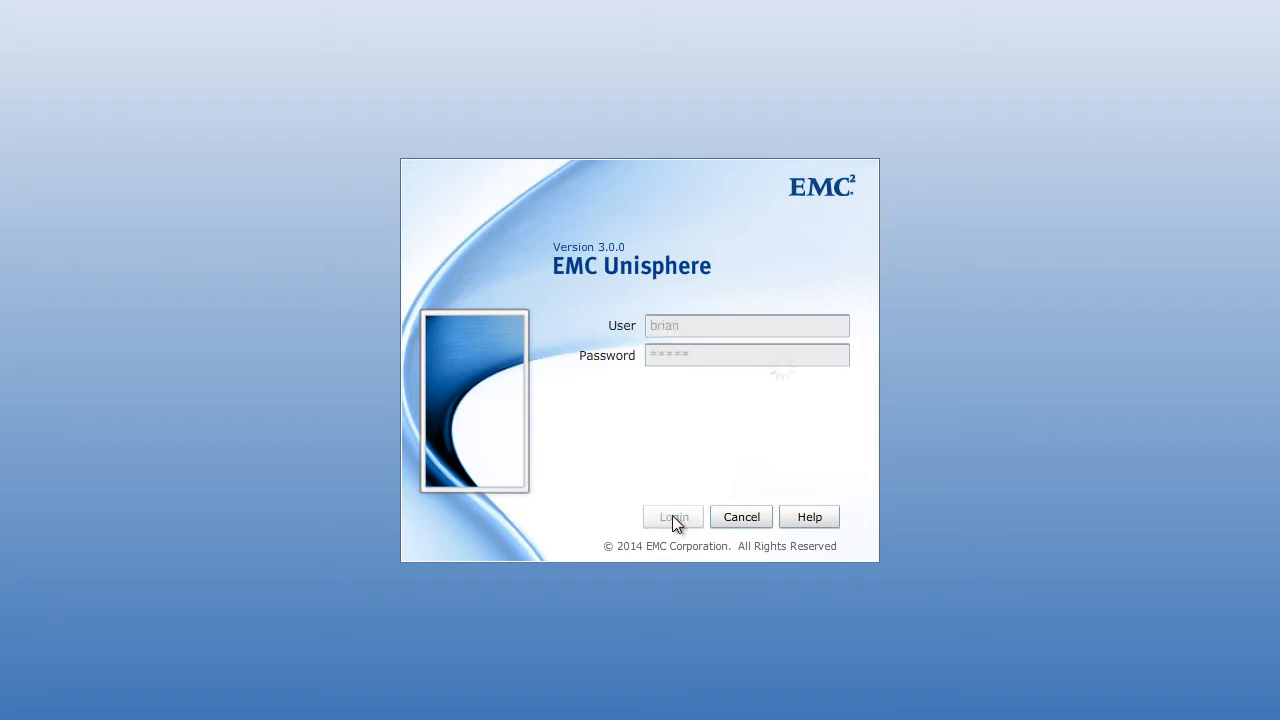
- Log in to Unisphere and land on the VNXe3200 system dashboard
left_click(672, 517)
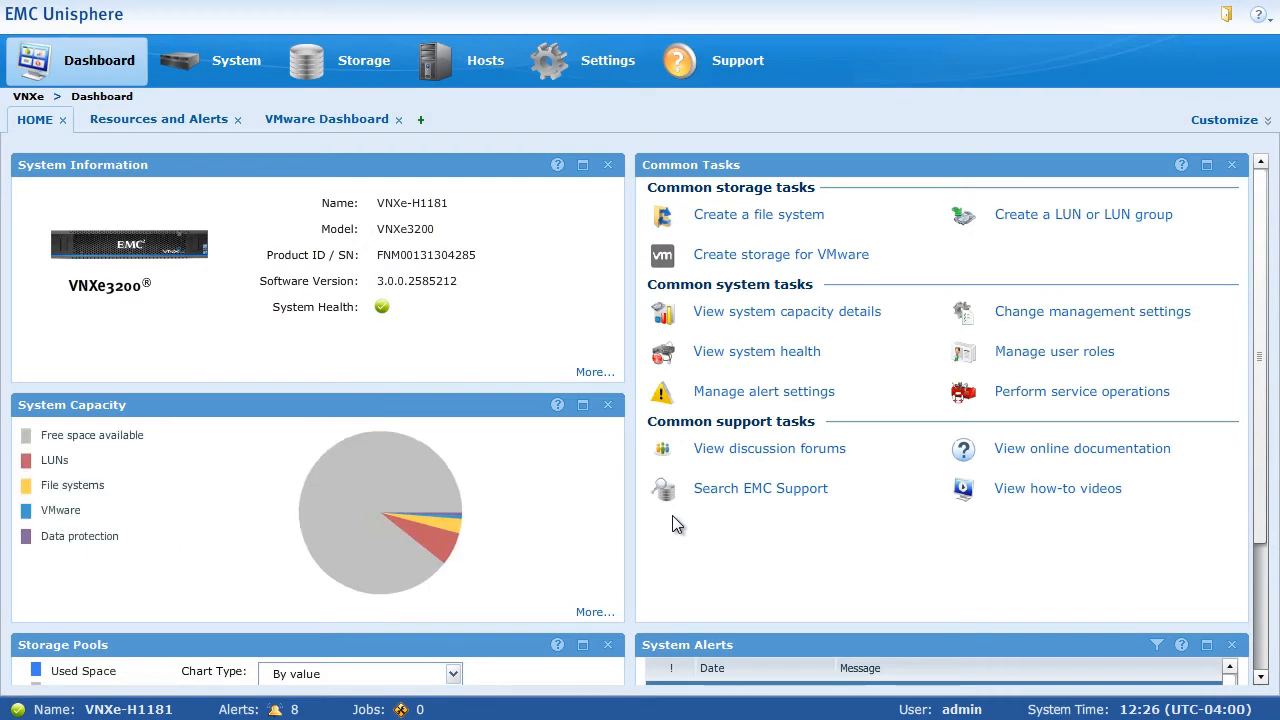
mouse_move(607, 60)
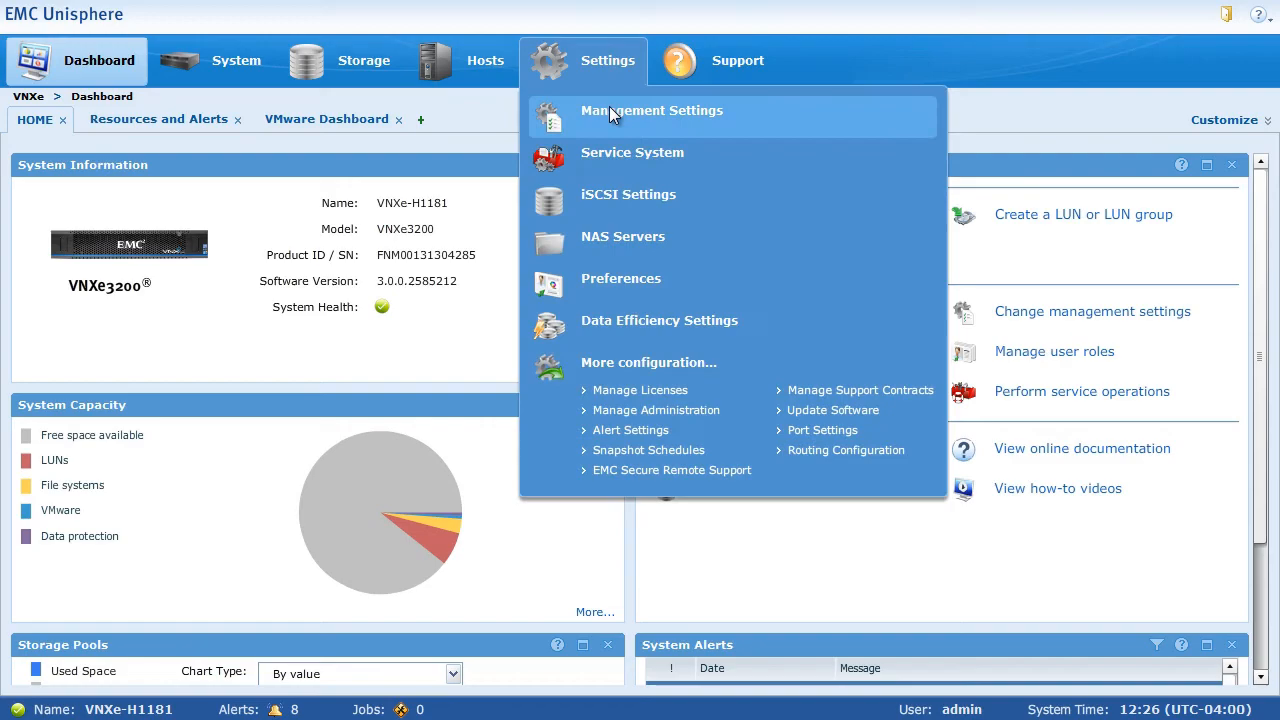
- Launch the Configuration Wizard from Management Settings and continue past DNS and time server steps to Disk Configuration
left_click(651, 110)
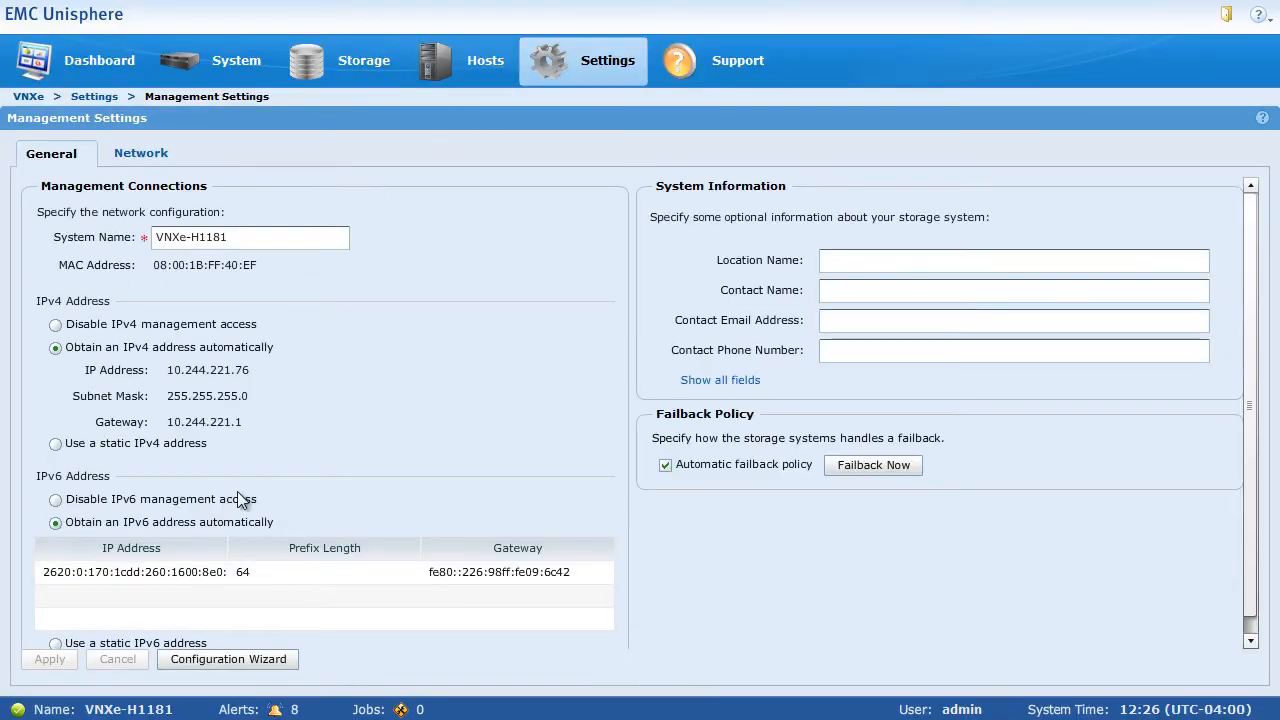
mouse_move(238, 662)
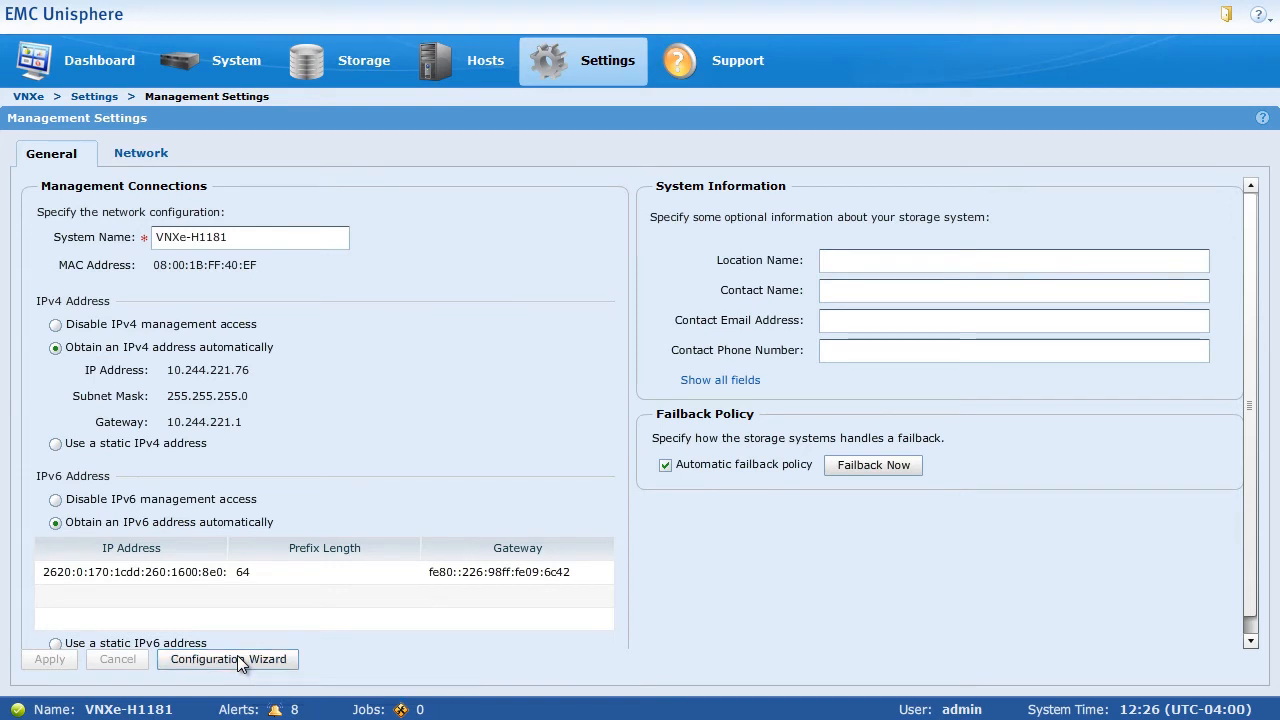
left_click(227, 659)
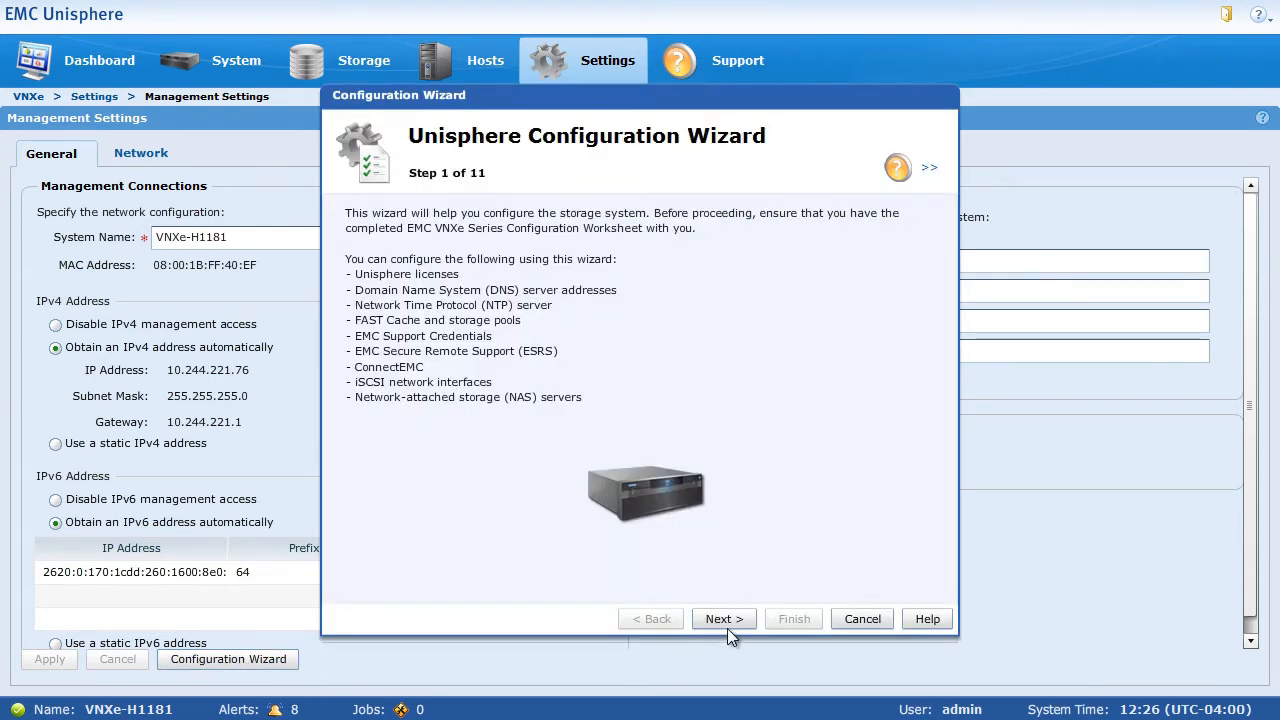
left_click(722, 618)
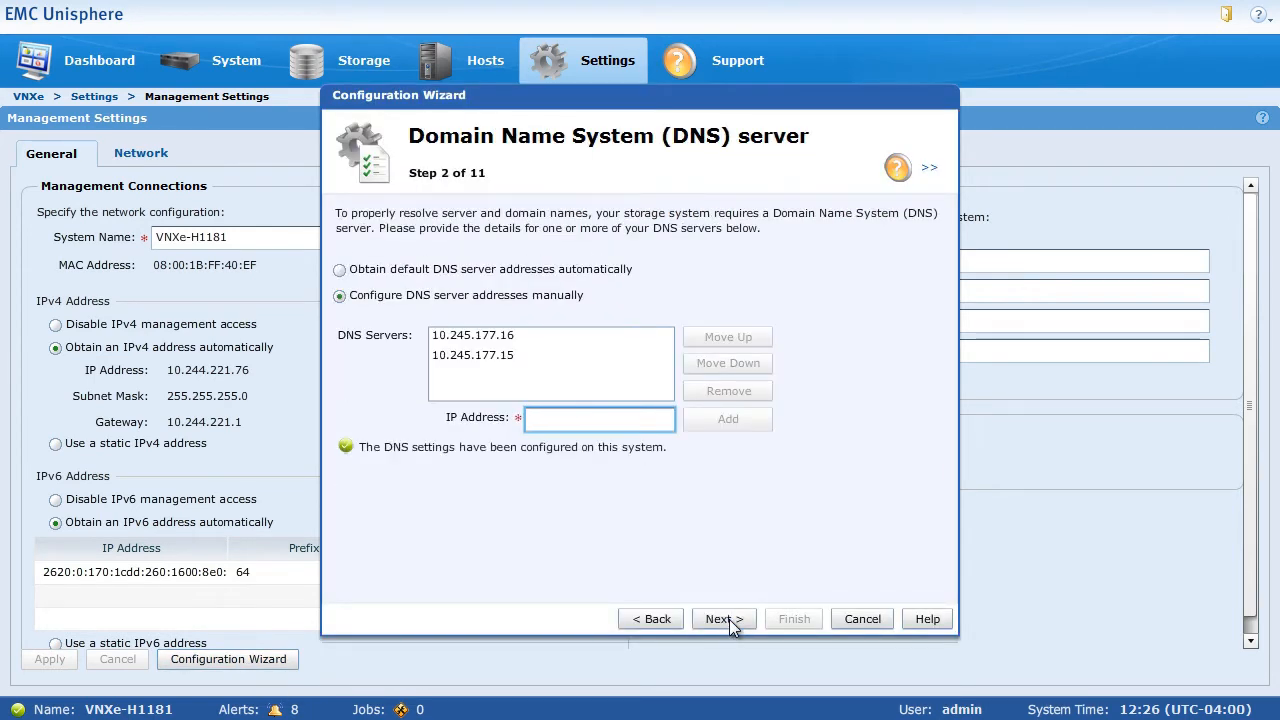
left_click(722, 618)
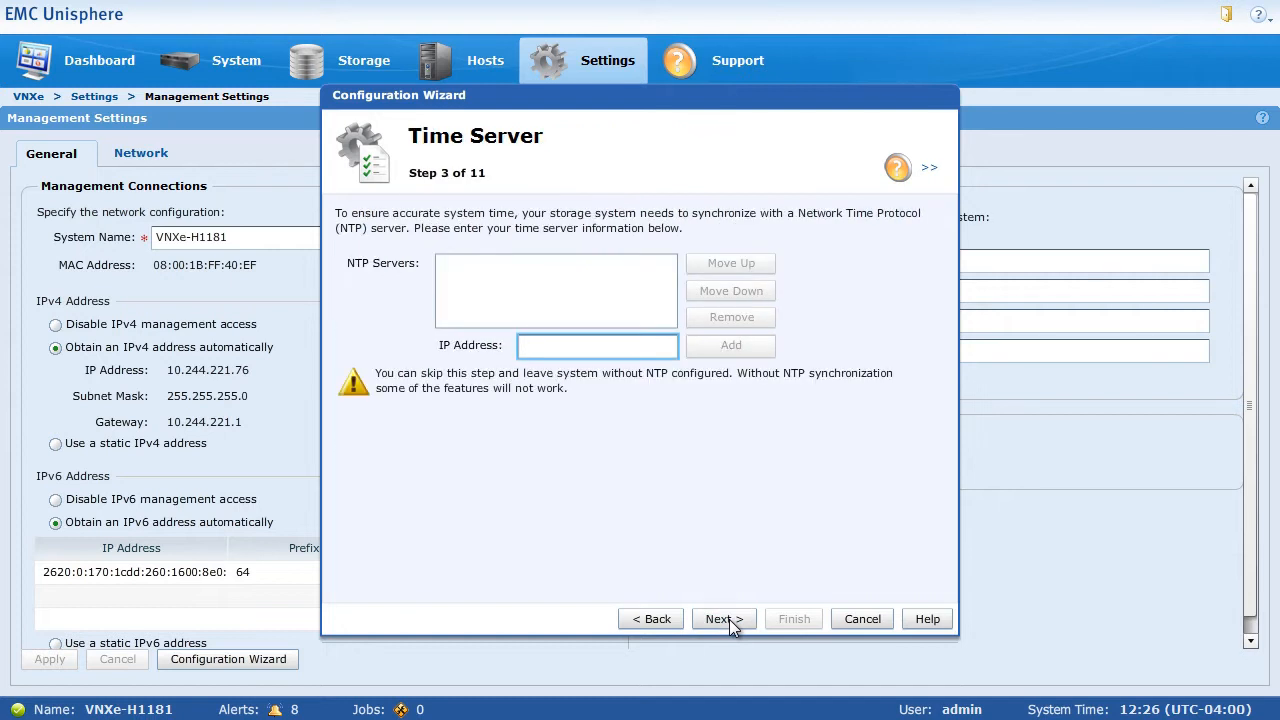
left_click(722, 618)
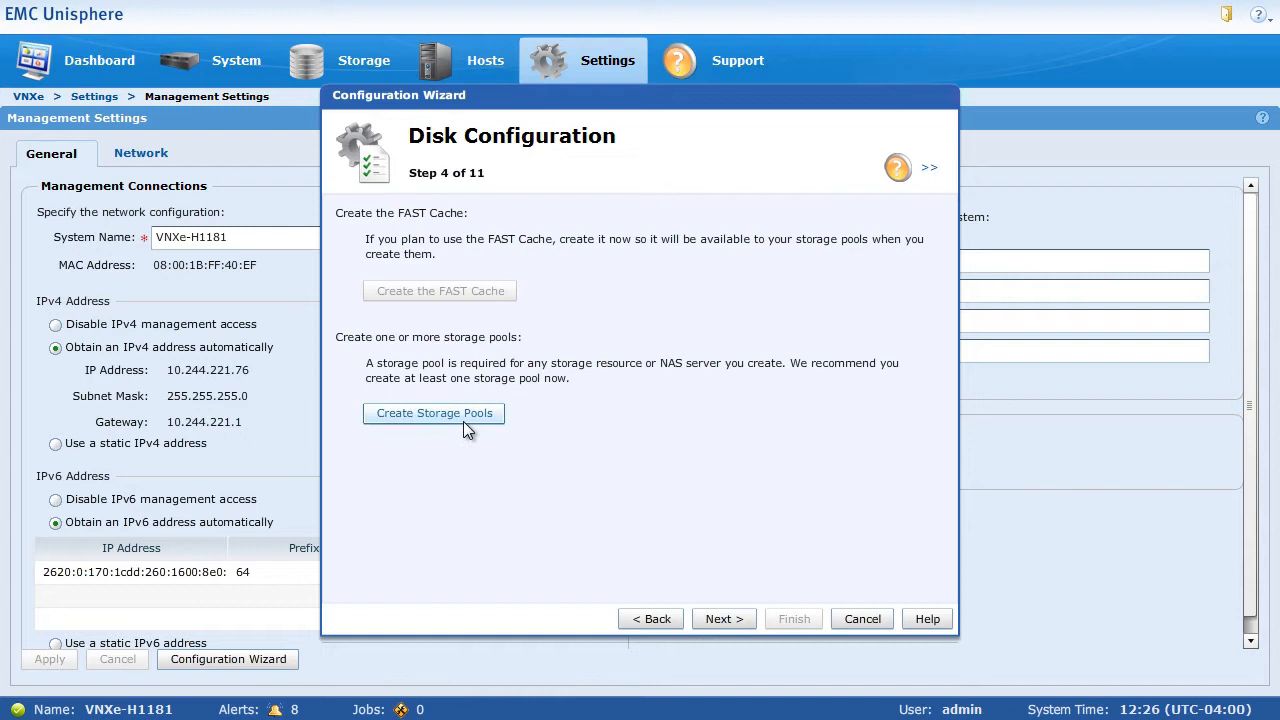
- Start a storage pool with the default name, include the Capacity Tier and switch it to RAID 5 (4+1)
left_click(433, 413)
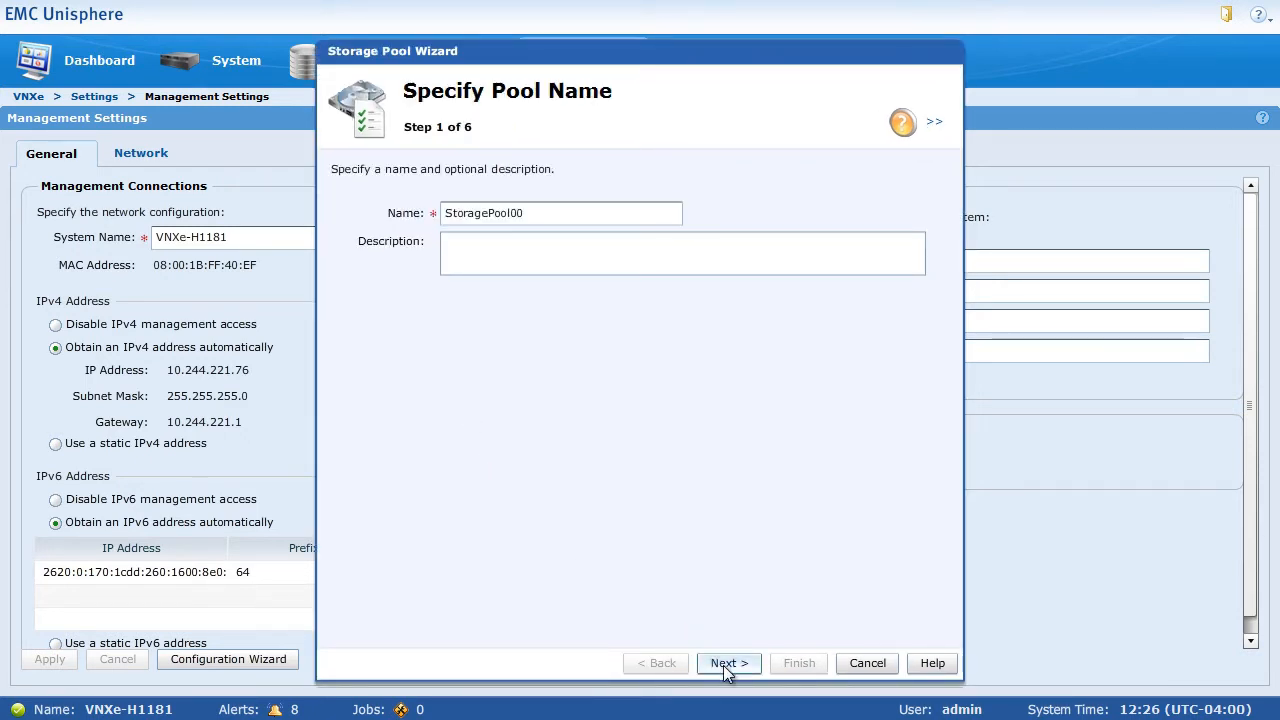
left_click(729, 663)
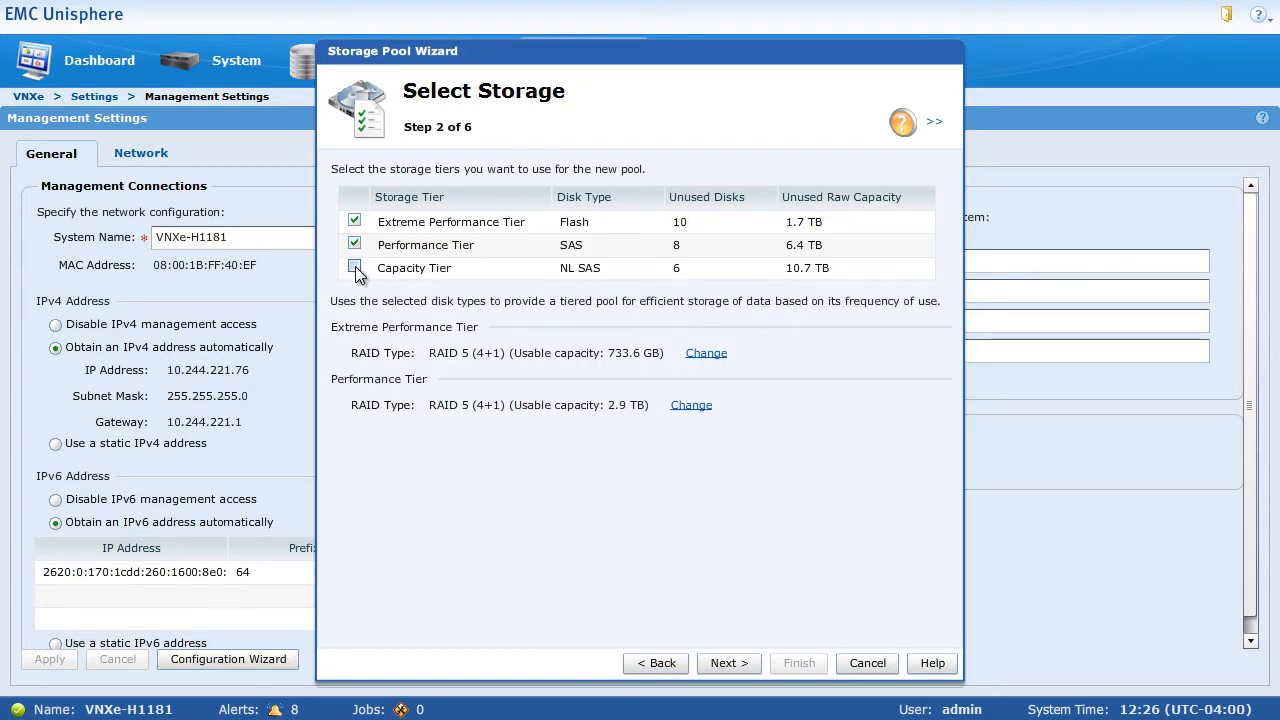
left_click(354, 267)
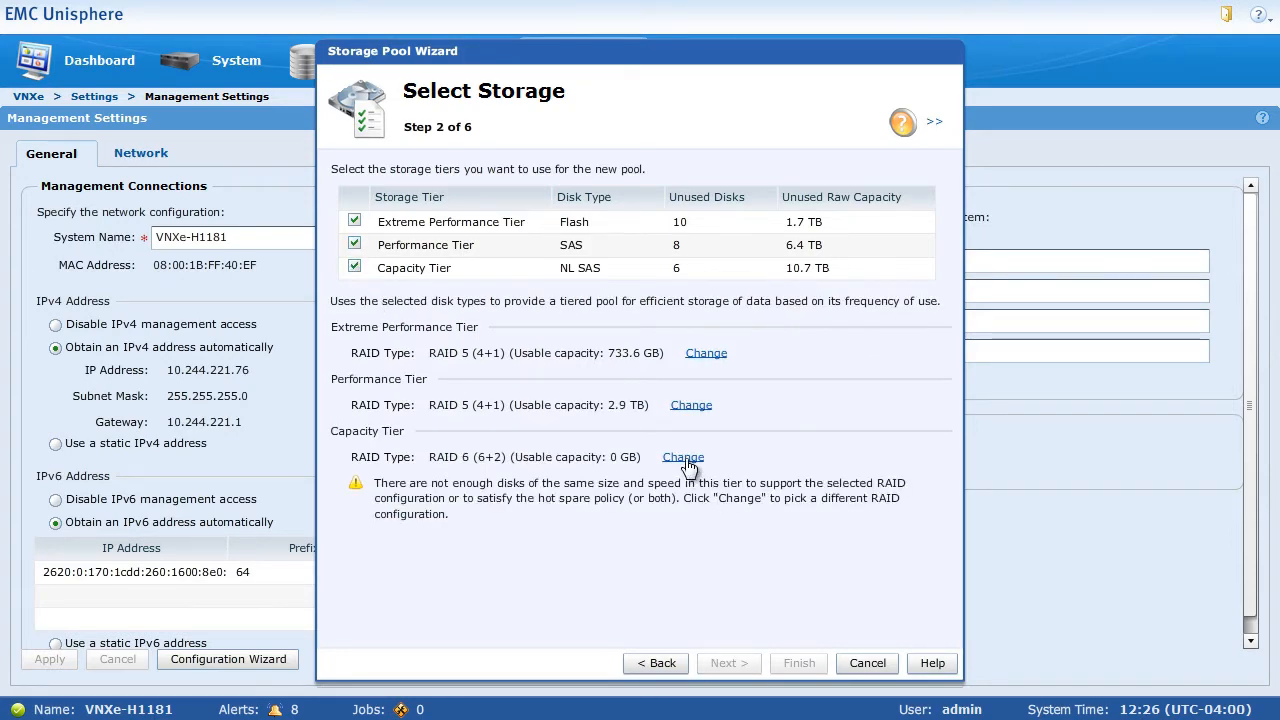
left_click(683, 457)
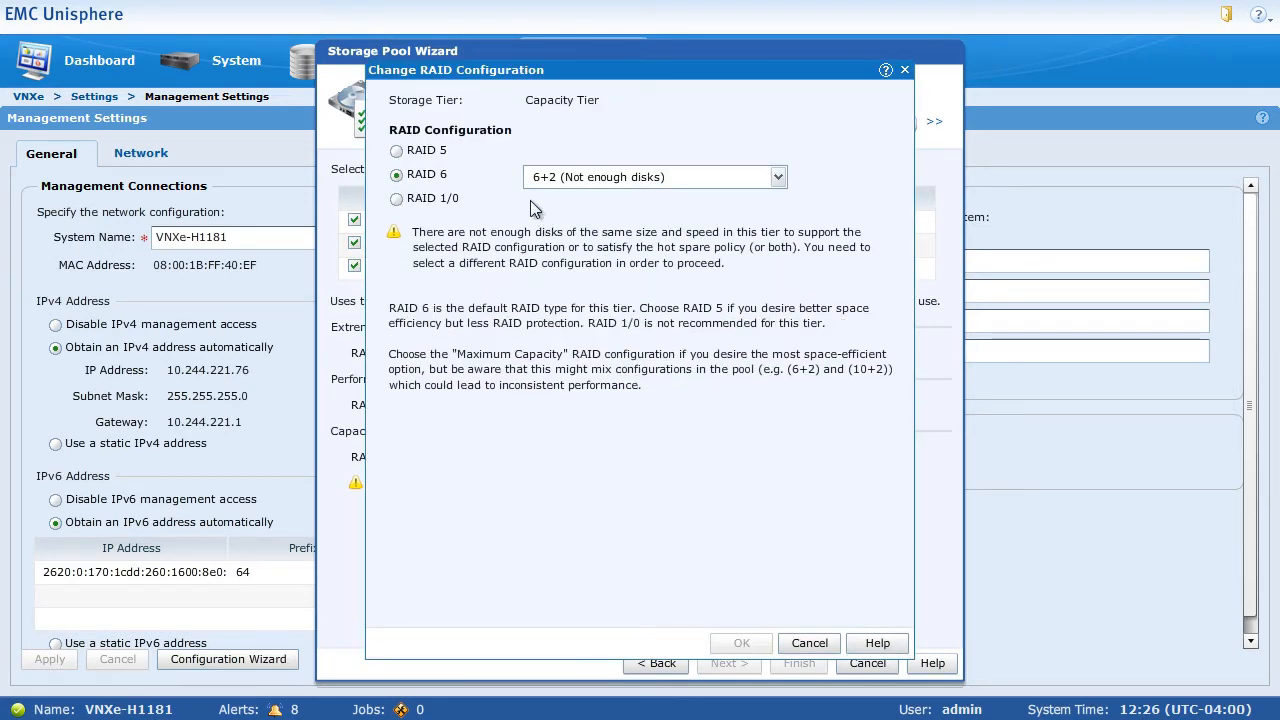
left_click(396, 150)
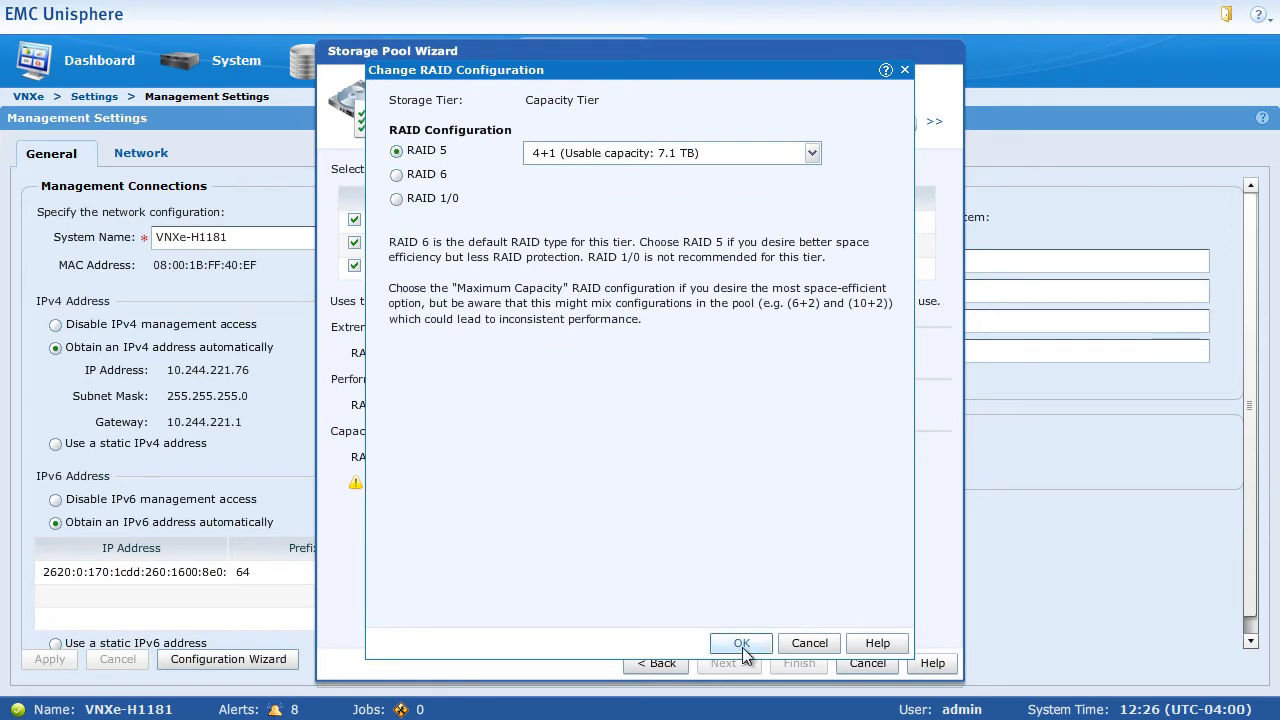
left_click(741, 643)
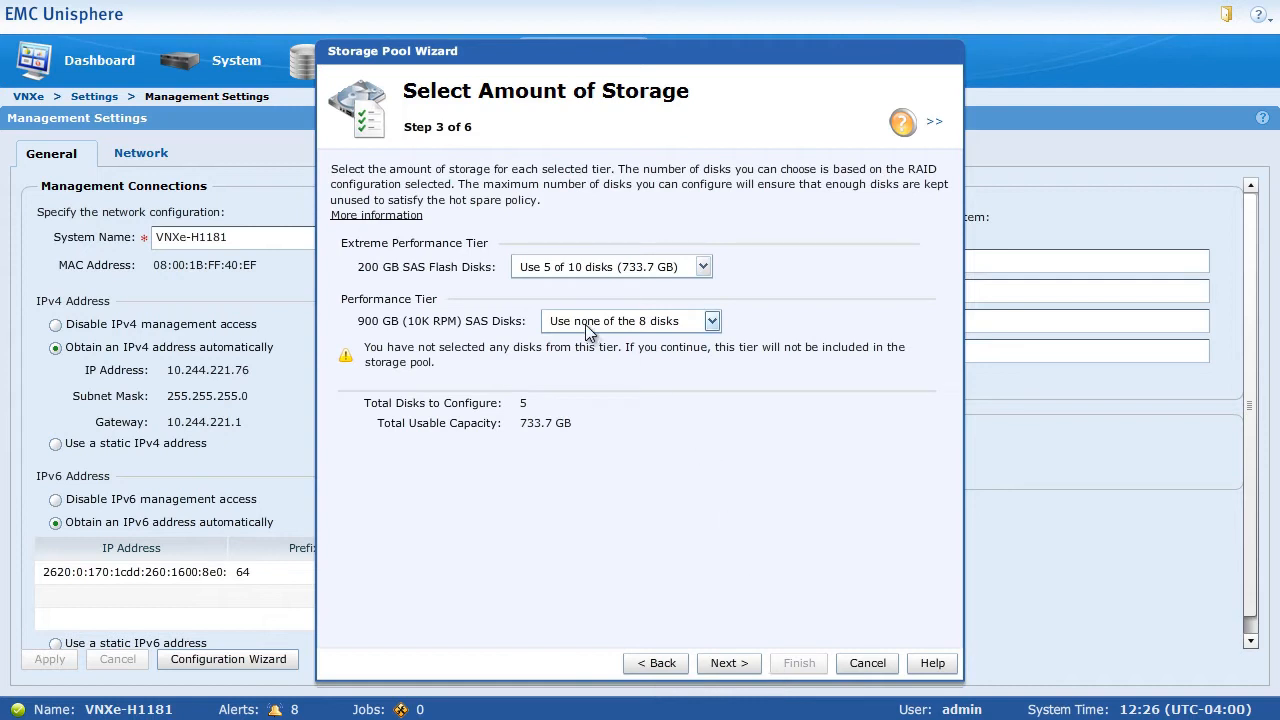
- Use 5 of the 8 SAS disks, keep FAST Cache, and submit creation of StoragePool00
left_click(712, 321)
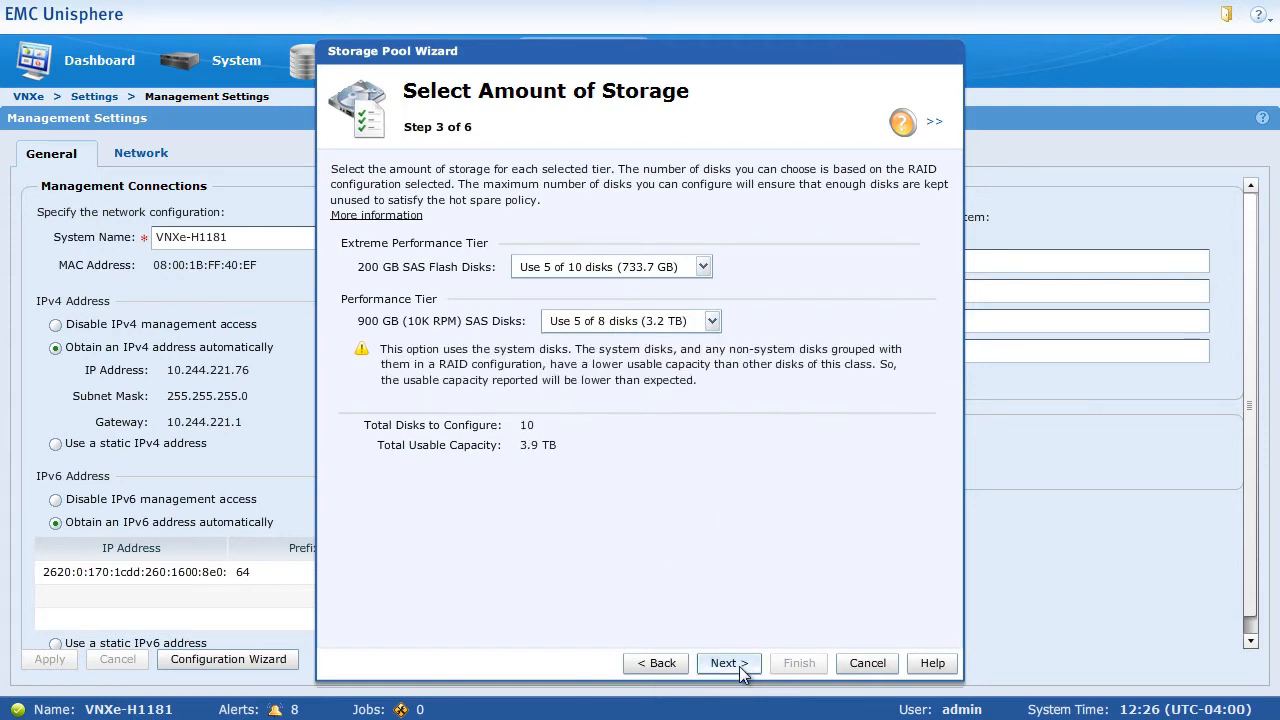
left_click(728, 663)
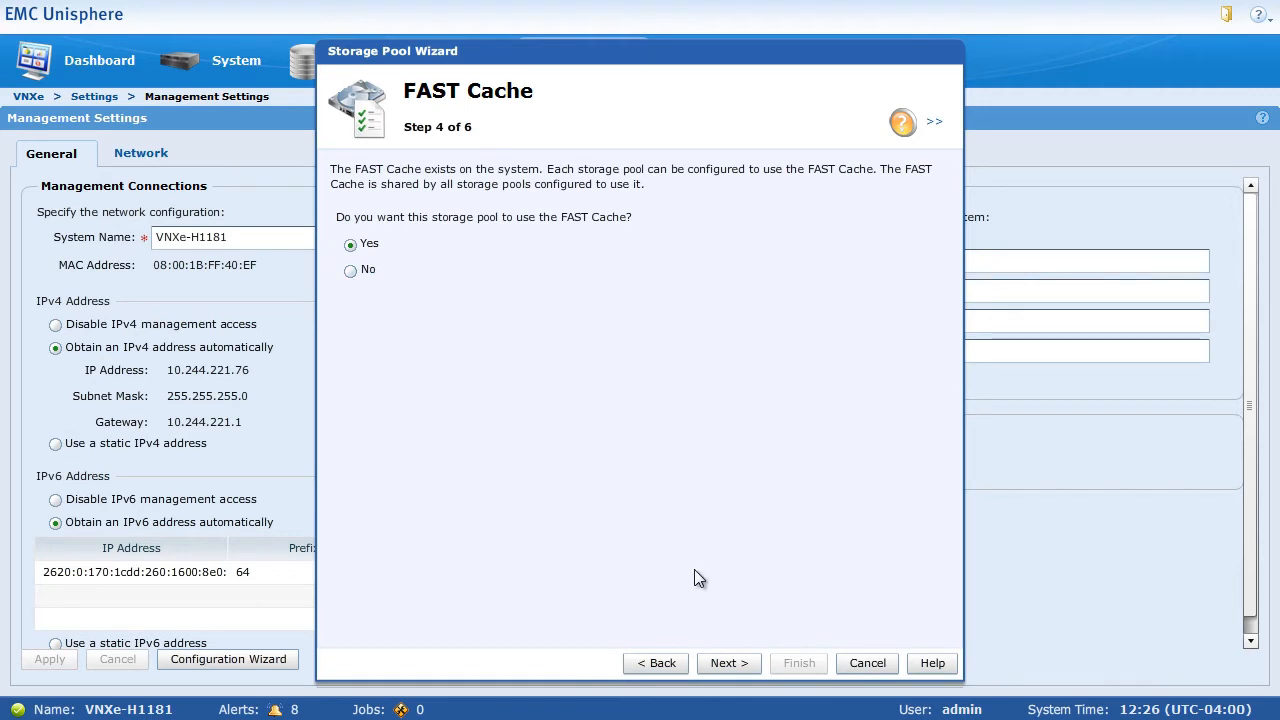
left_click(798, 663)
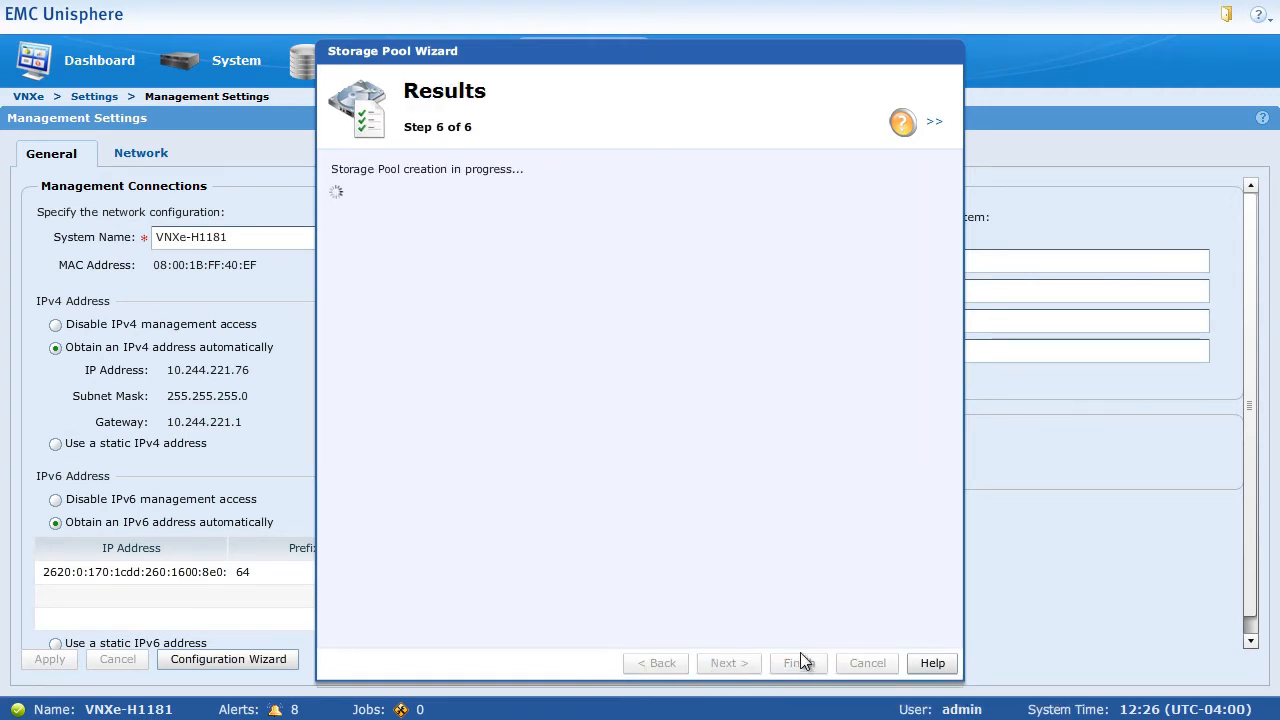
left_click(798, 662)
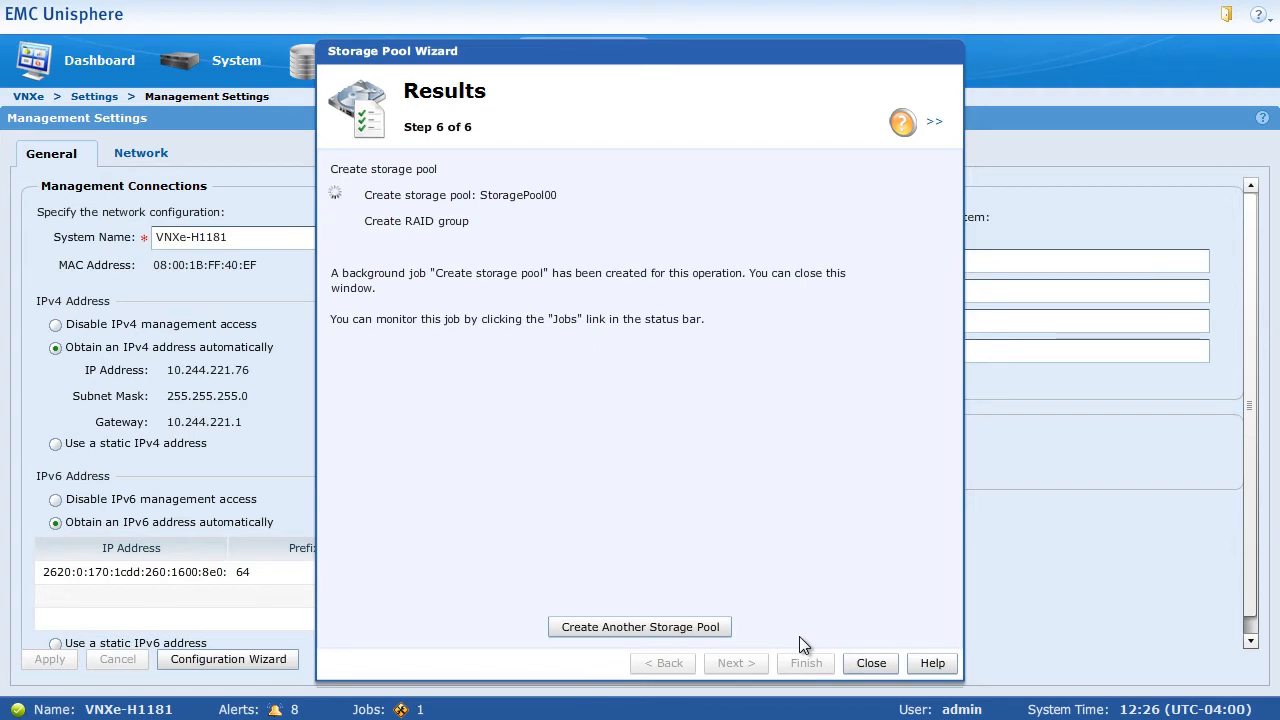
left_click(869, 662)
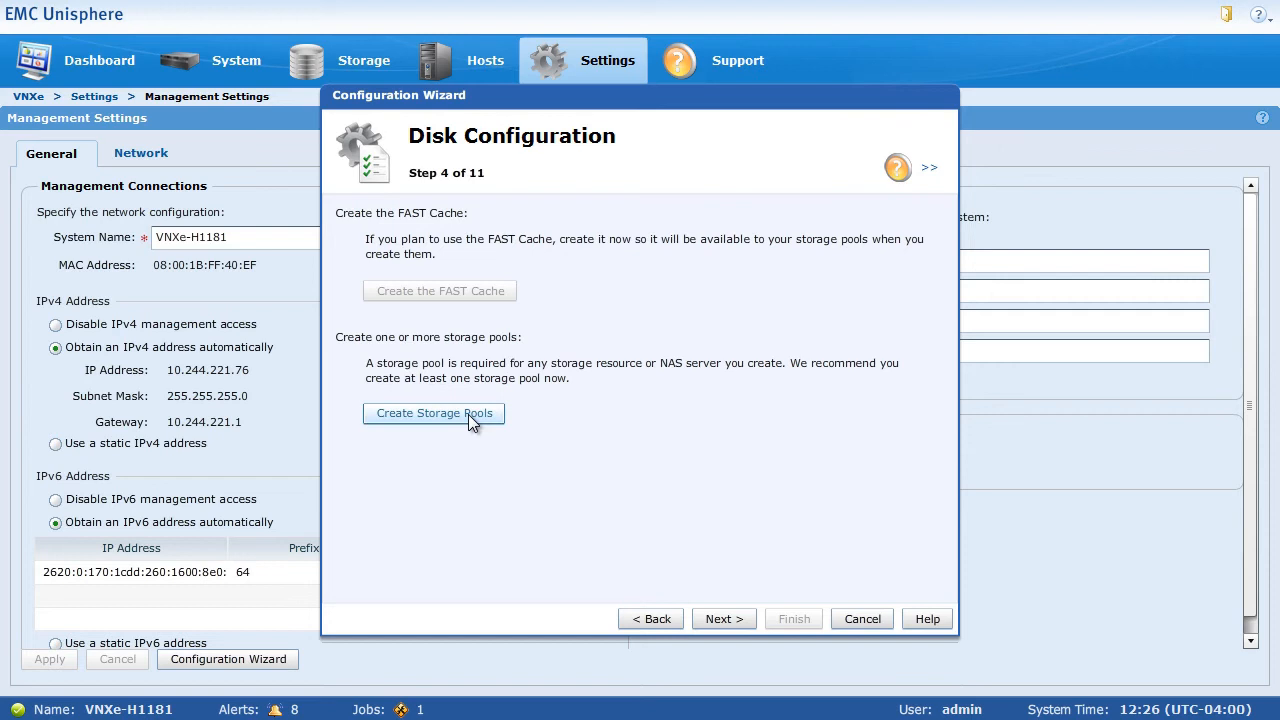
- Enter EMC Online Support user name 'brian' with a matching password, dismissing the Job Completed notice
left_click(723, 618)
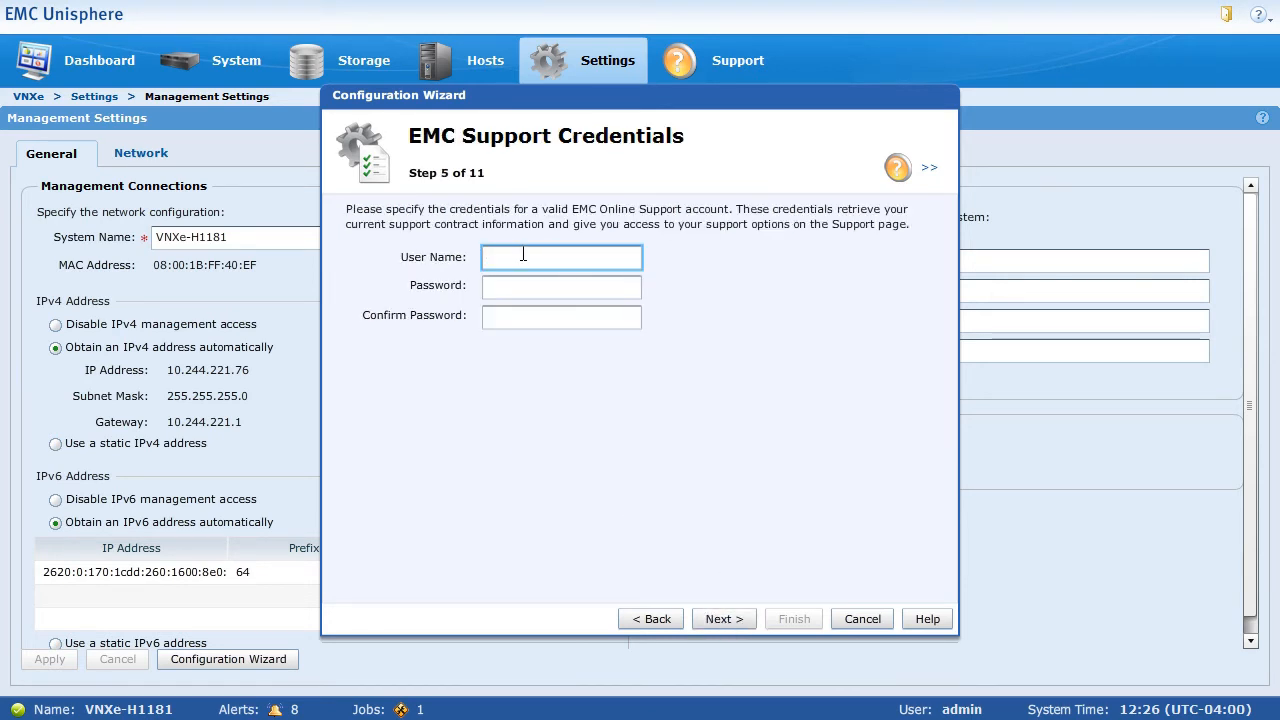
type("brian")
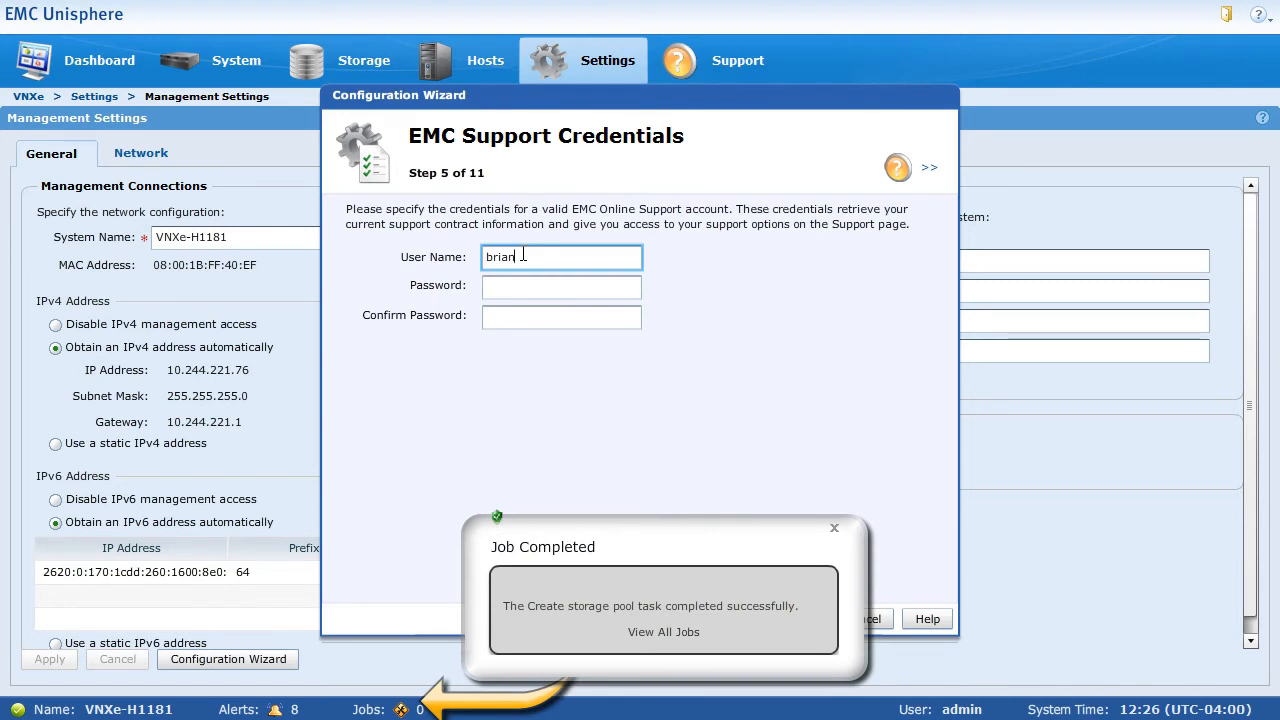
left_click(561, 288)
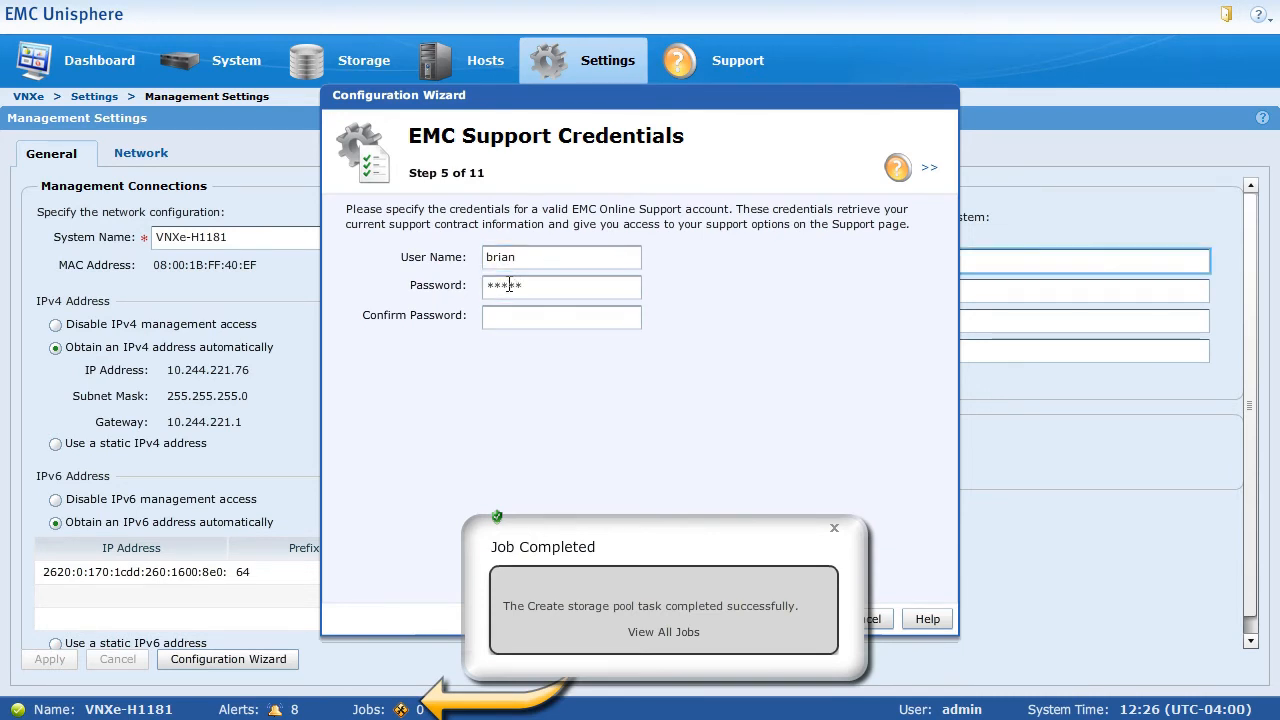
type("*****")
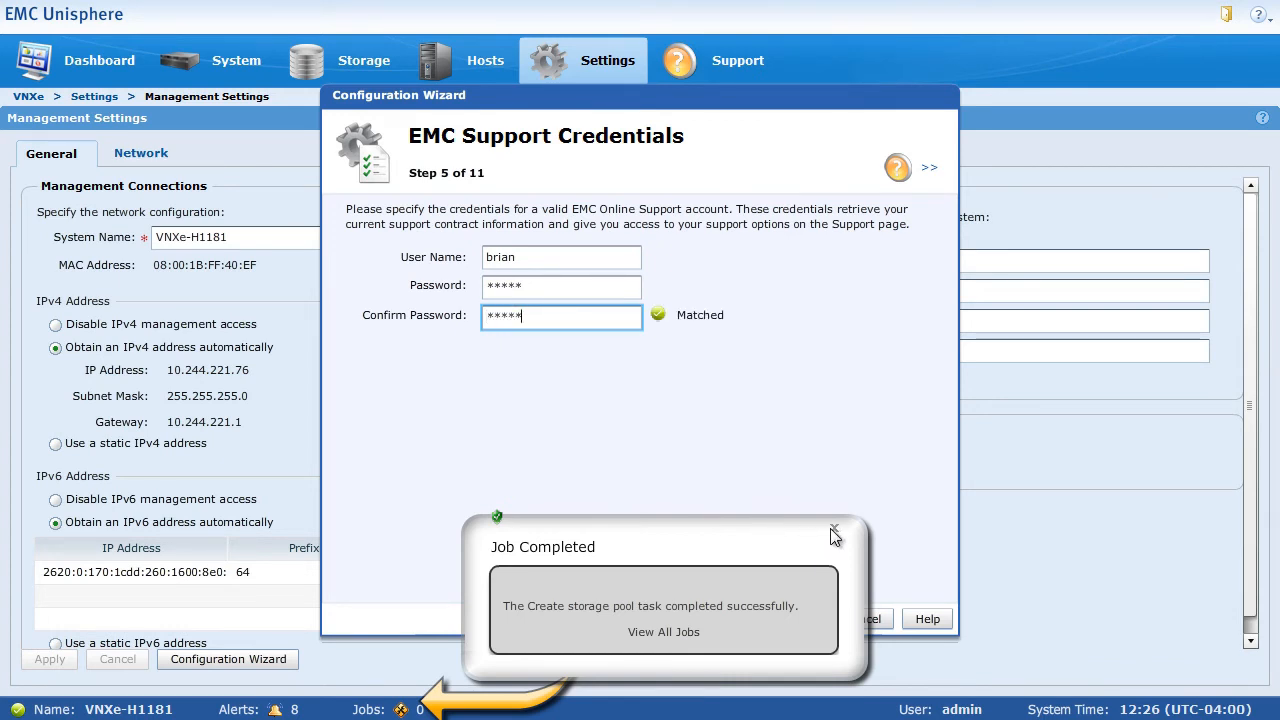
left_click(834, 530)
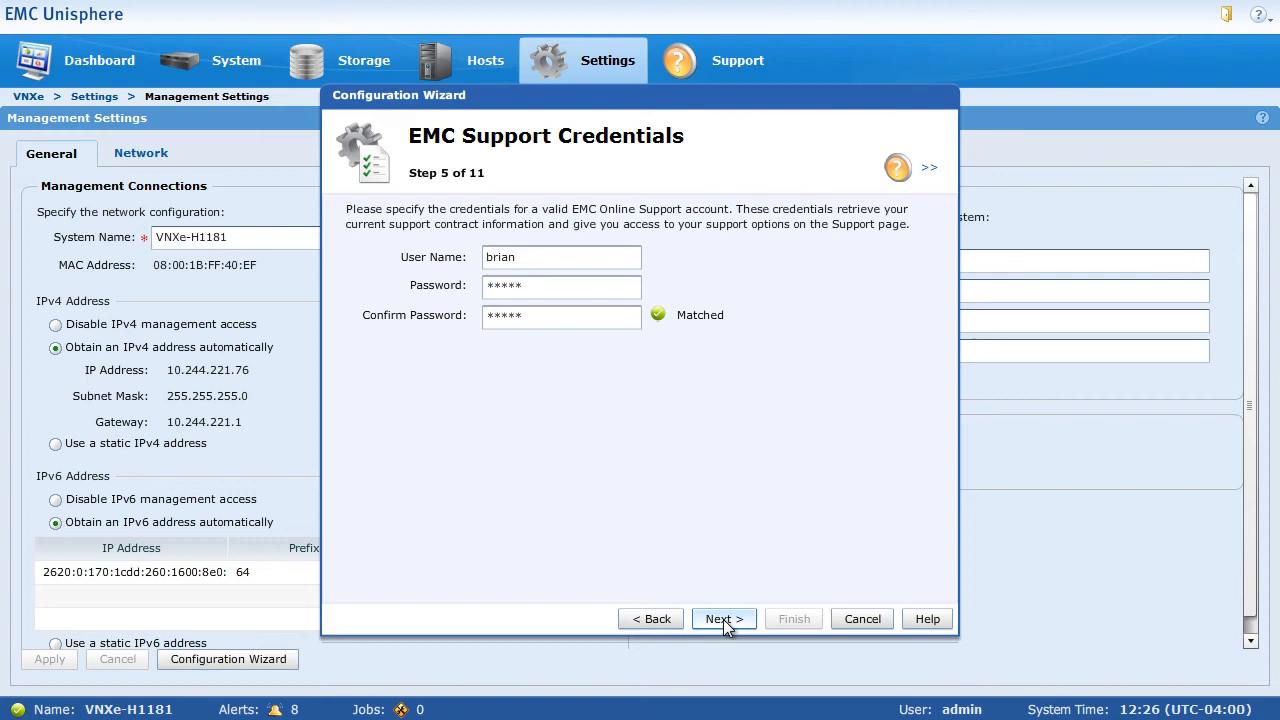
left_click(723, 618)
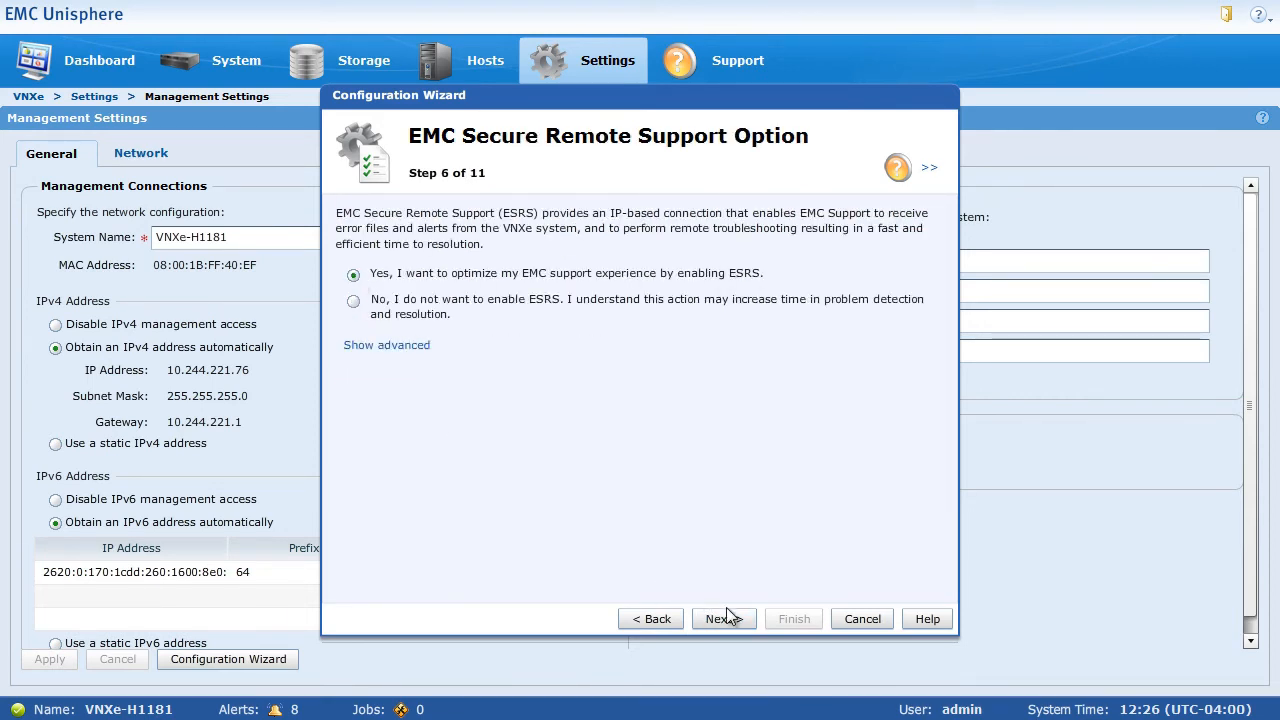
- Keep ESRS enabled and enable ConnectEMC with SMTP server mail.emc.com, continuing to iSCSI interfaces
left_click(718, 618)
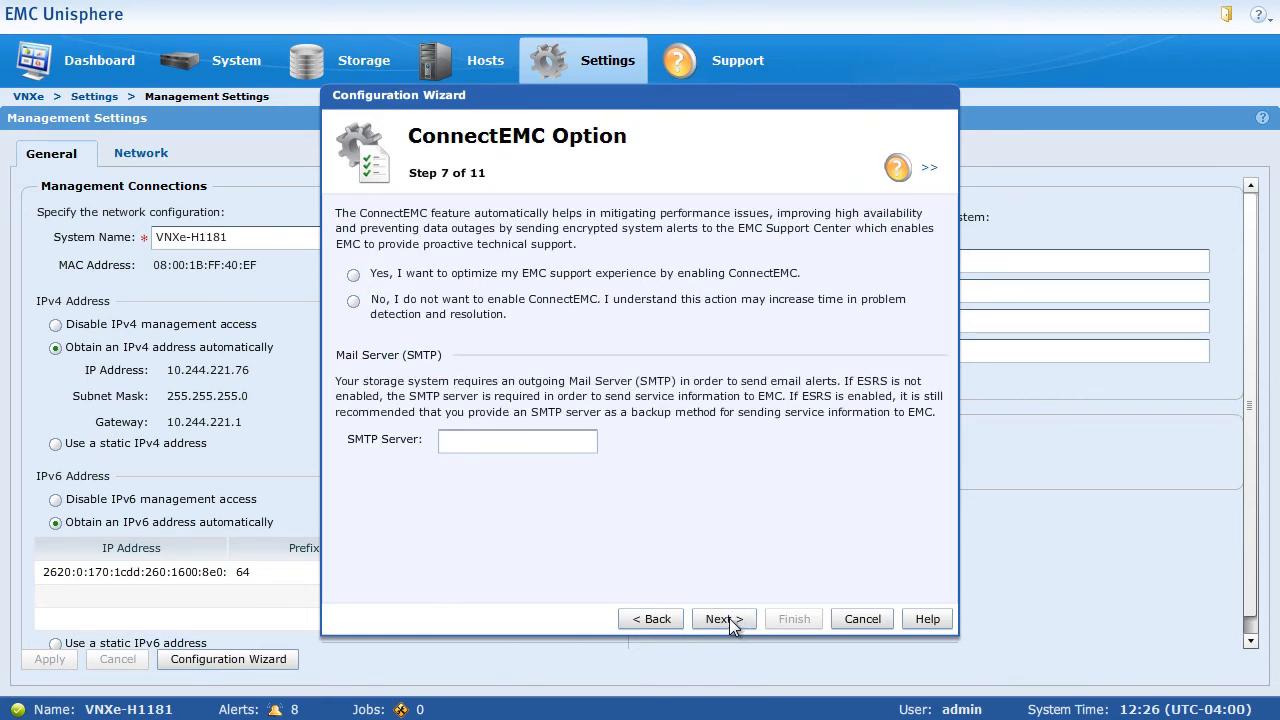
left_click(352, 274)
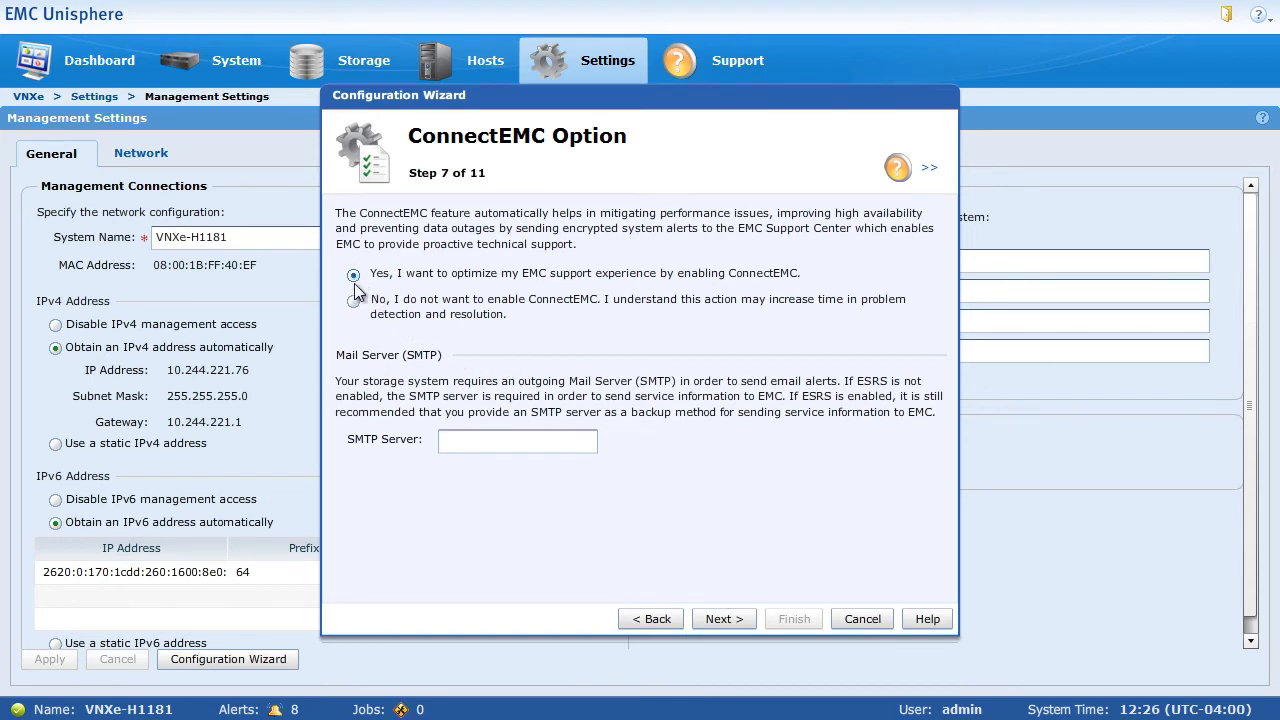
type("mail.")
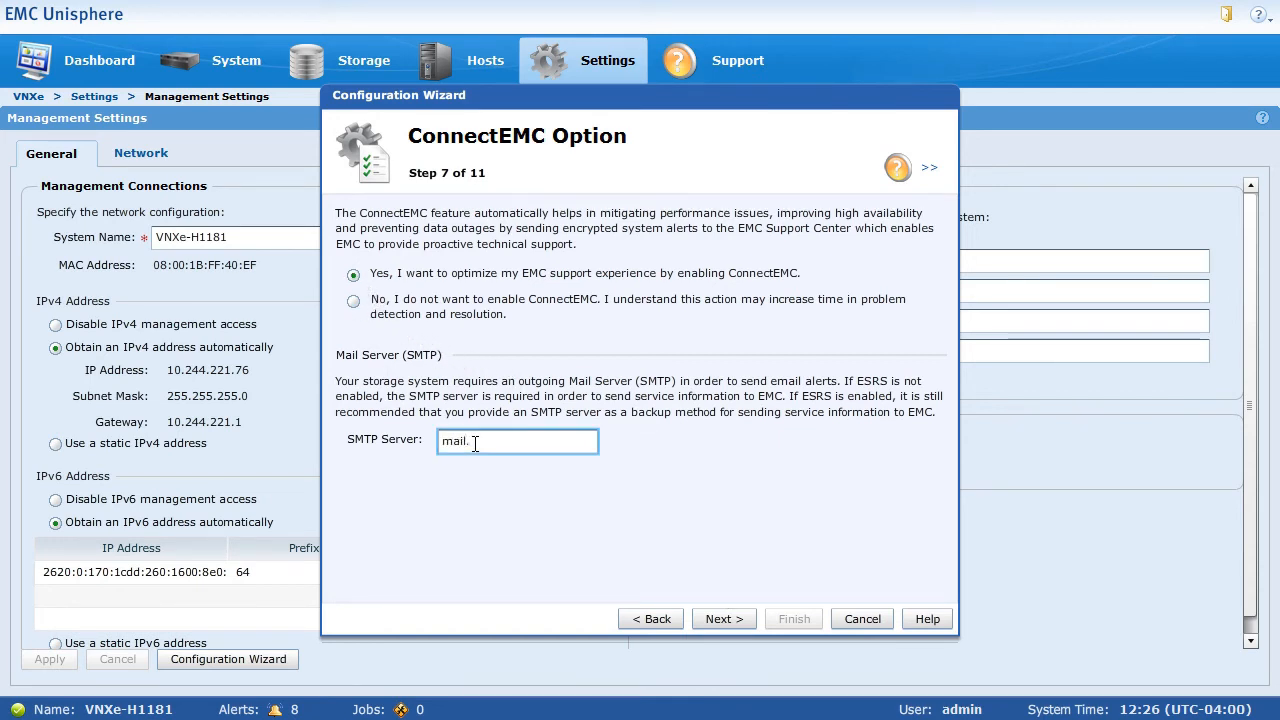
type("emc.com")
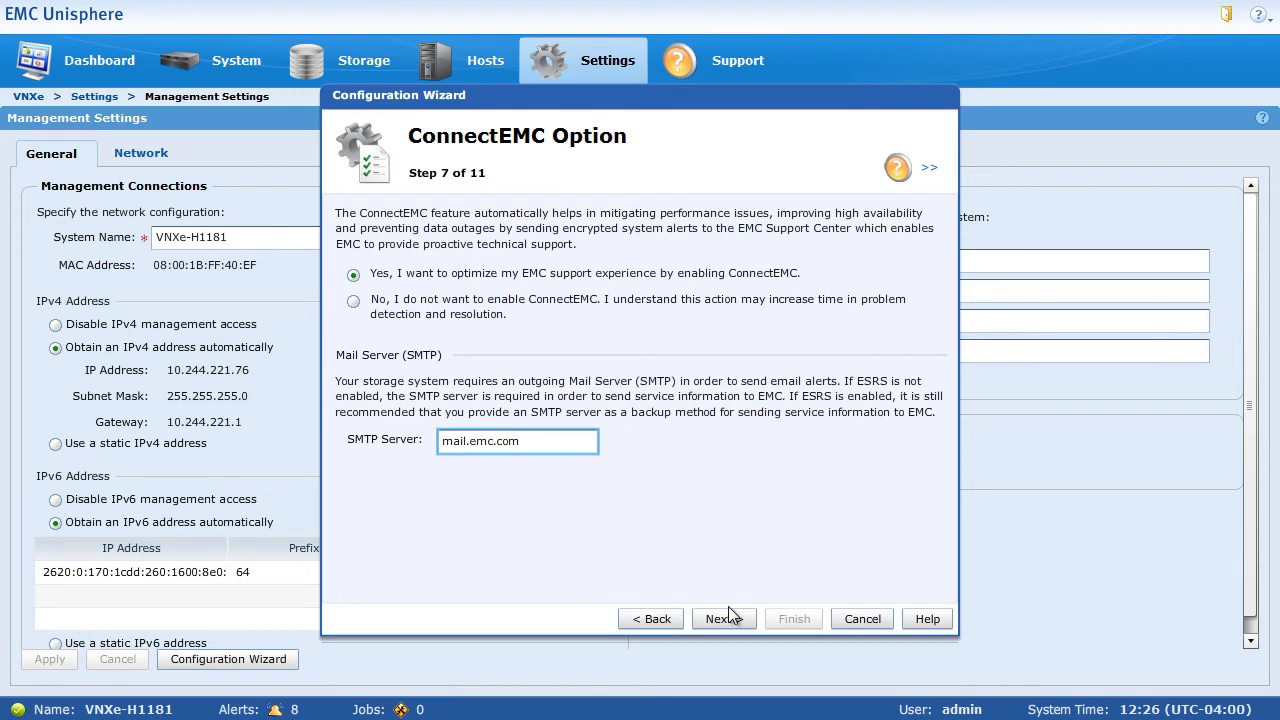
left_click(719, 618)
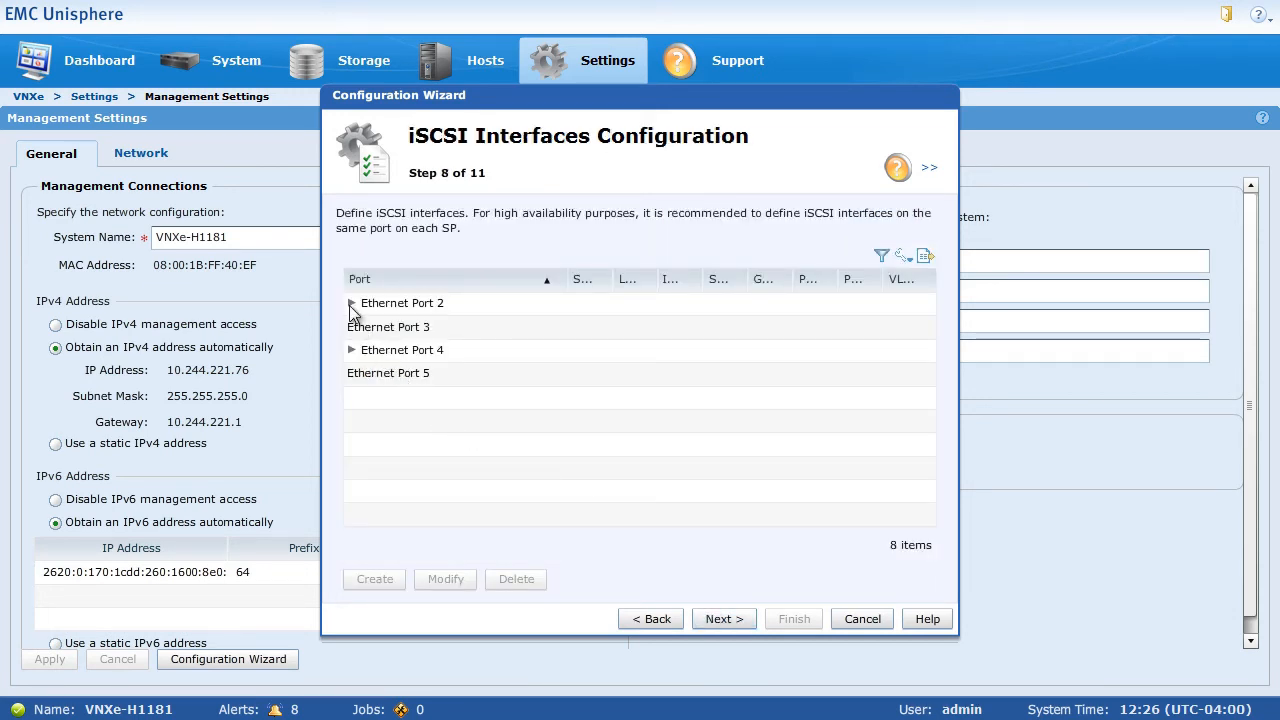
- Expand Ethernet Port 2 and Ethernet Port 4 to review their iSCSI interfaces, then continue to NAS server configuration
left_click(351, 303)
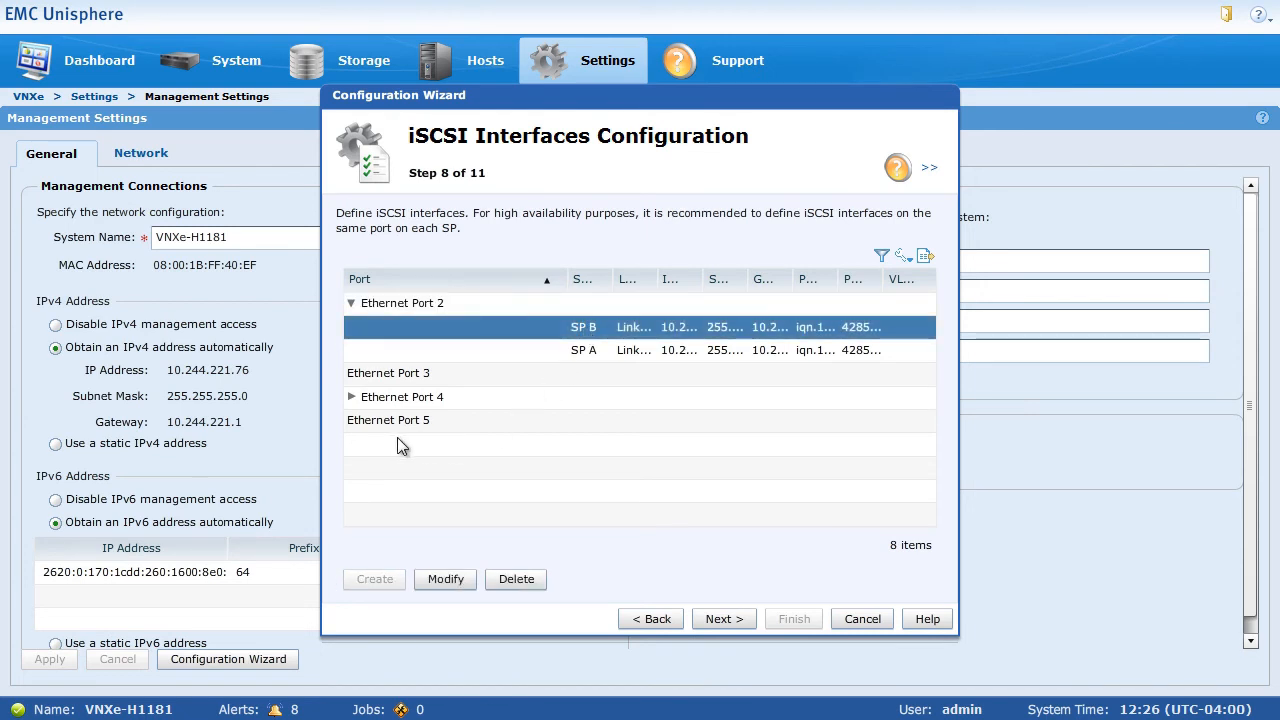
left_click(352, 397)
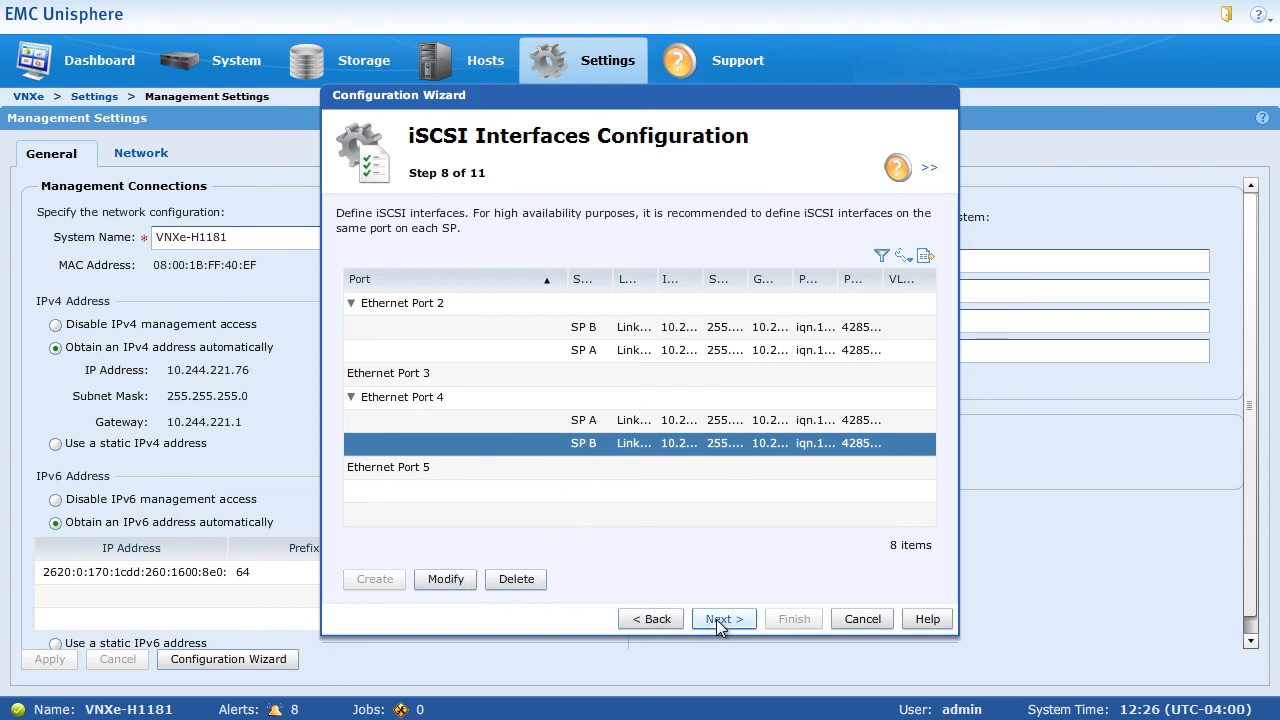
left_click(723, 618)
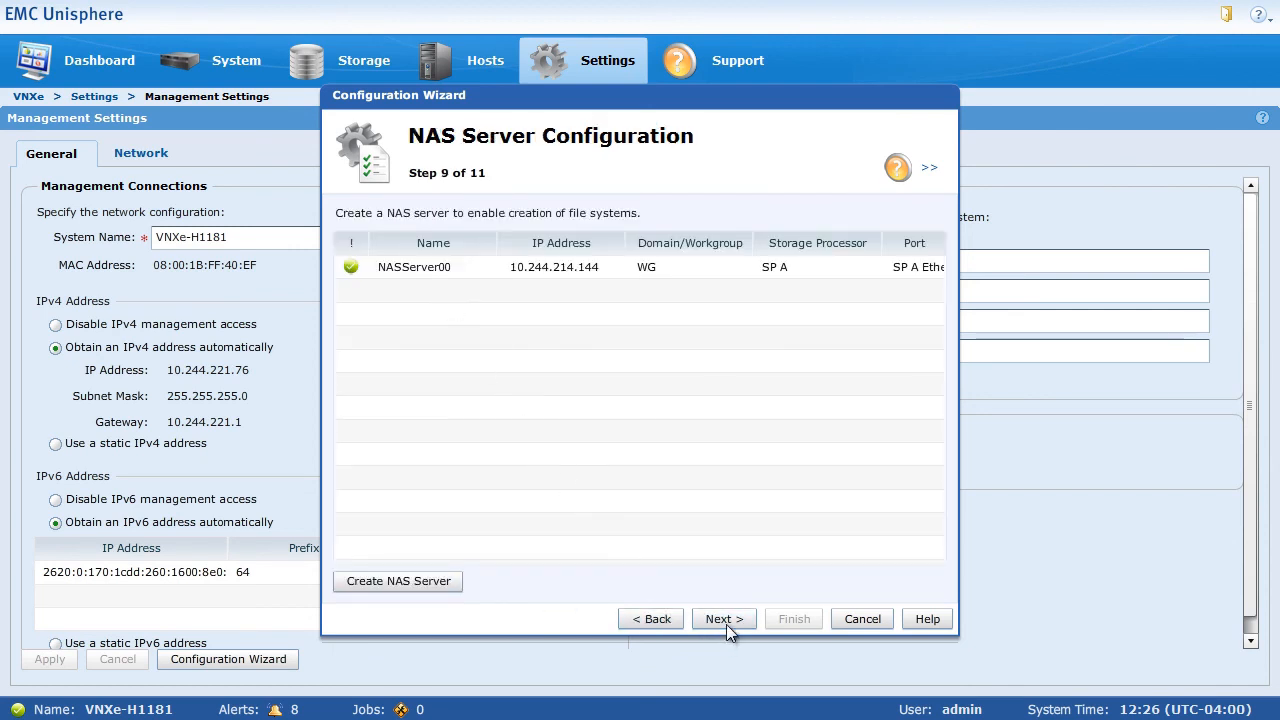
- Continue past NAS Server Configuration toward applying the wizard's settings
left_click(724, 618)
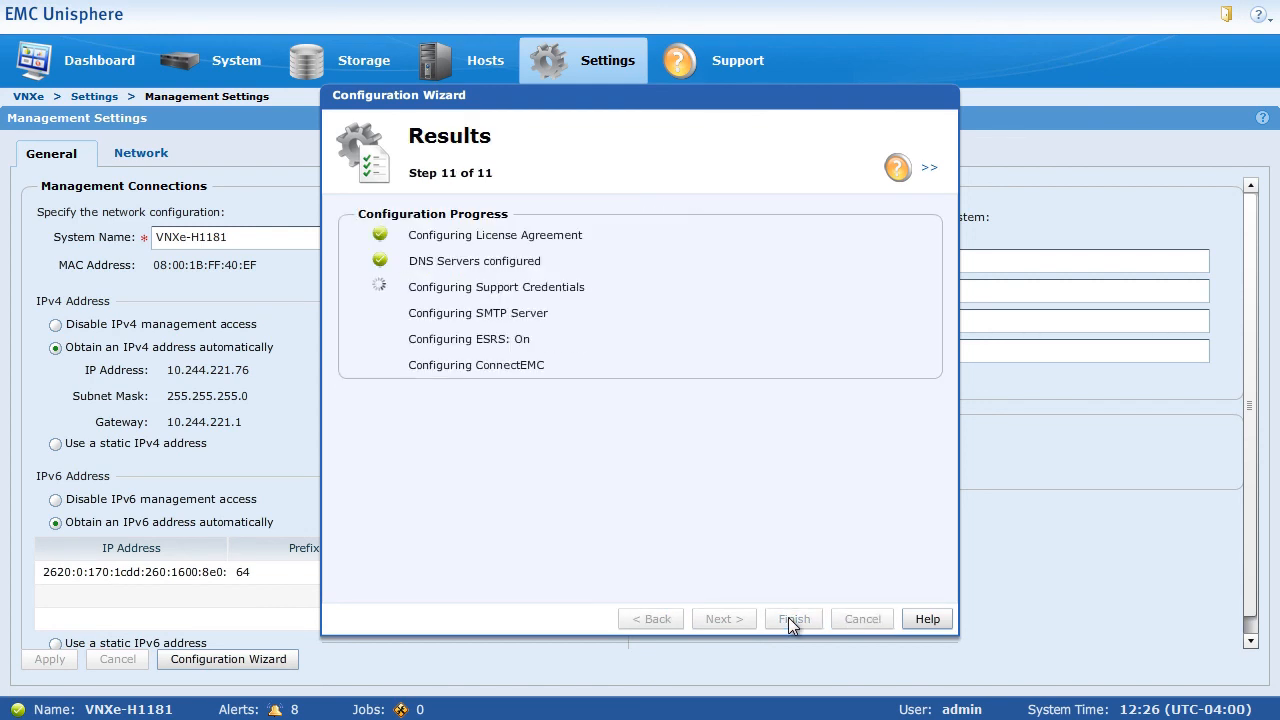
mouse_move(752, 615)
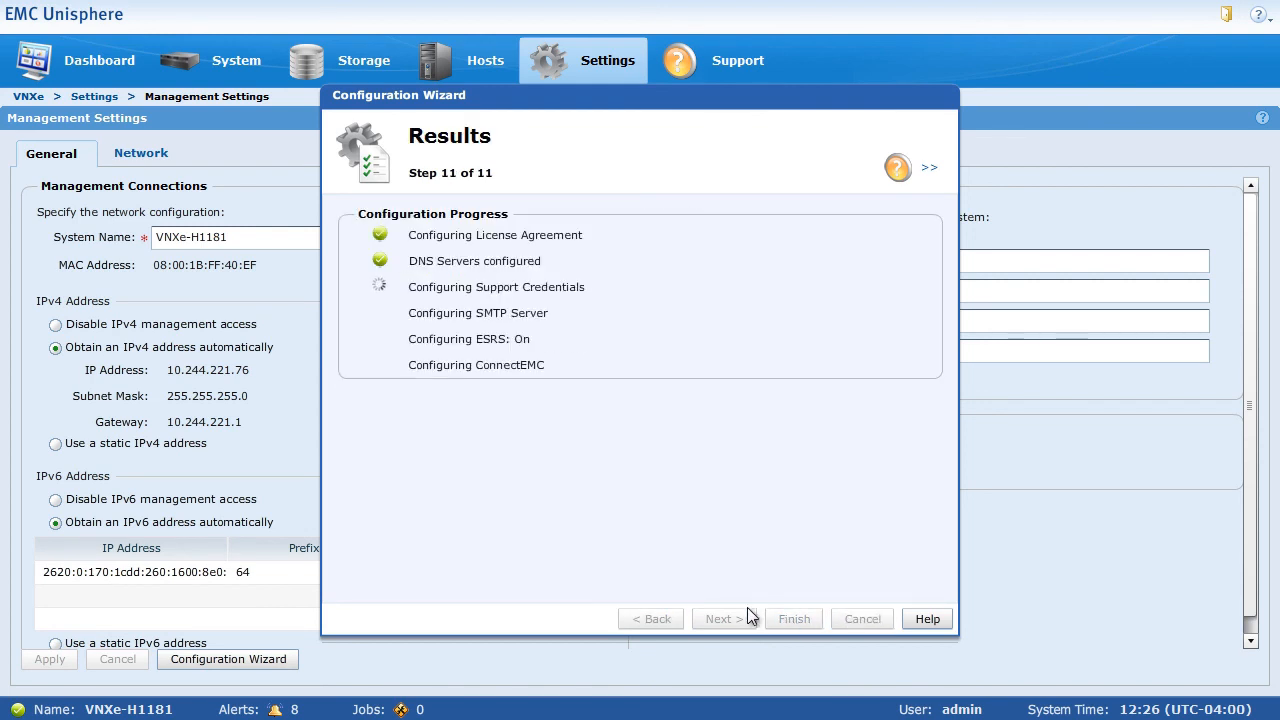